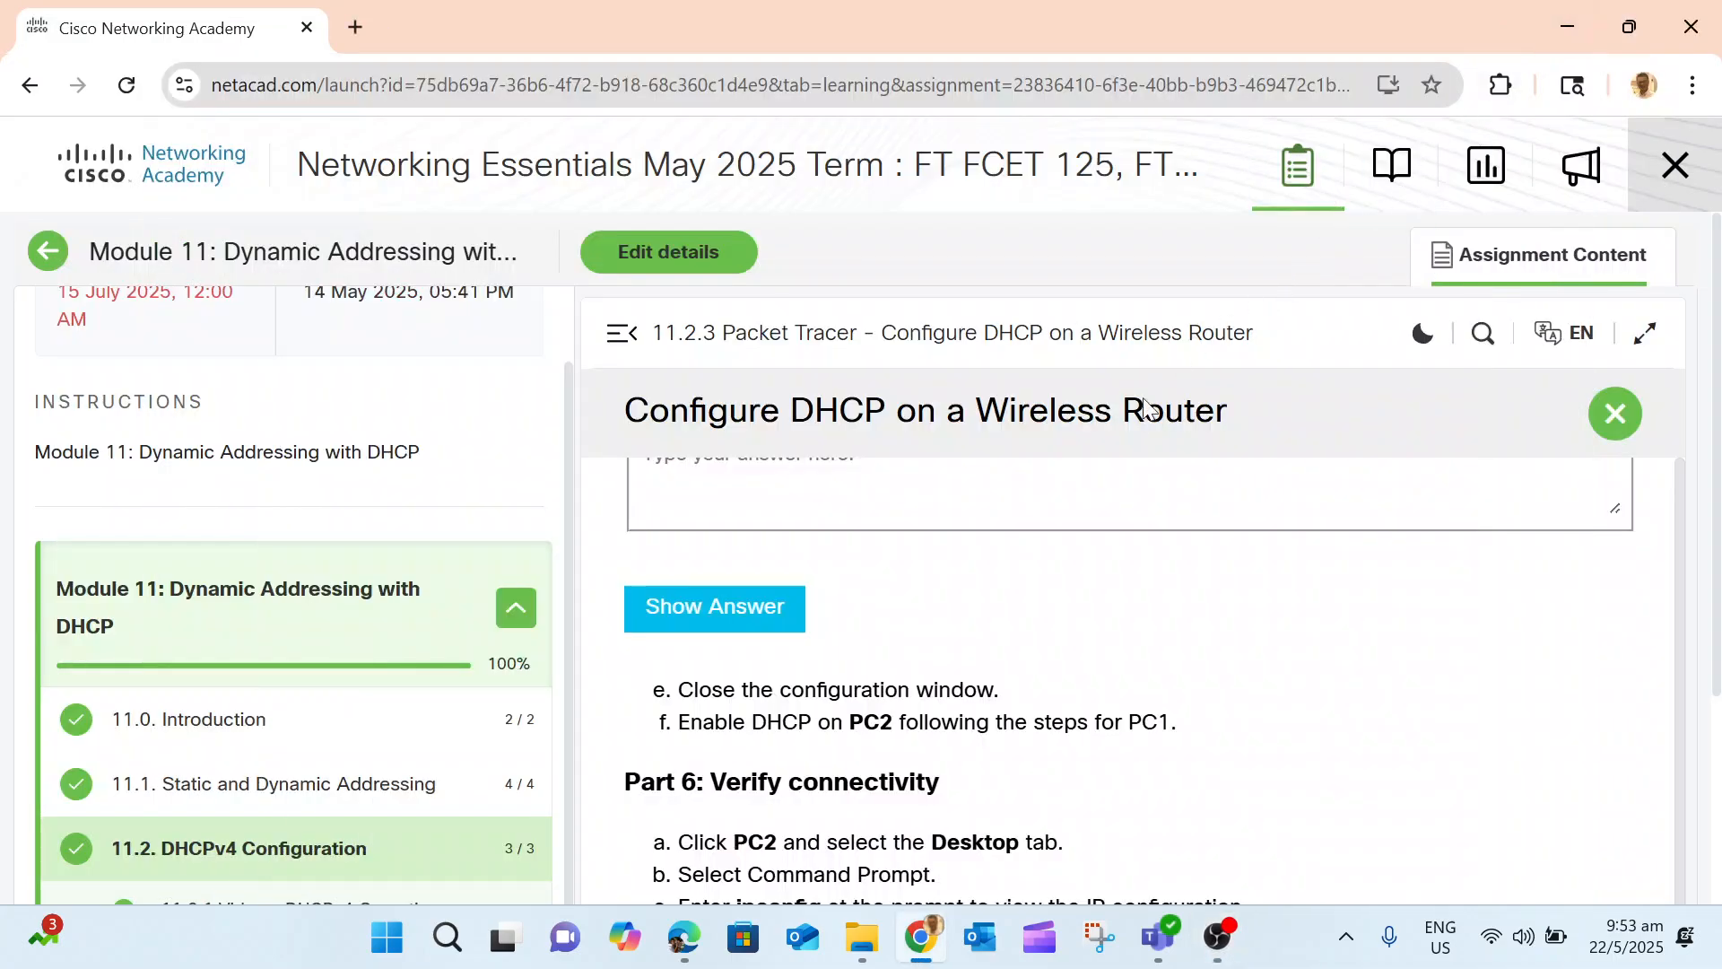
pyautogui.moveTo(1161, 705)
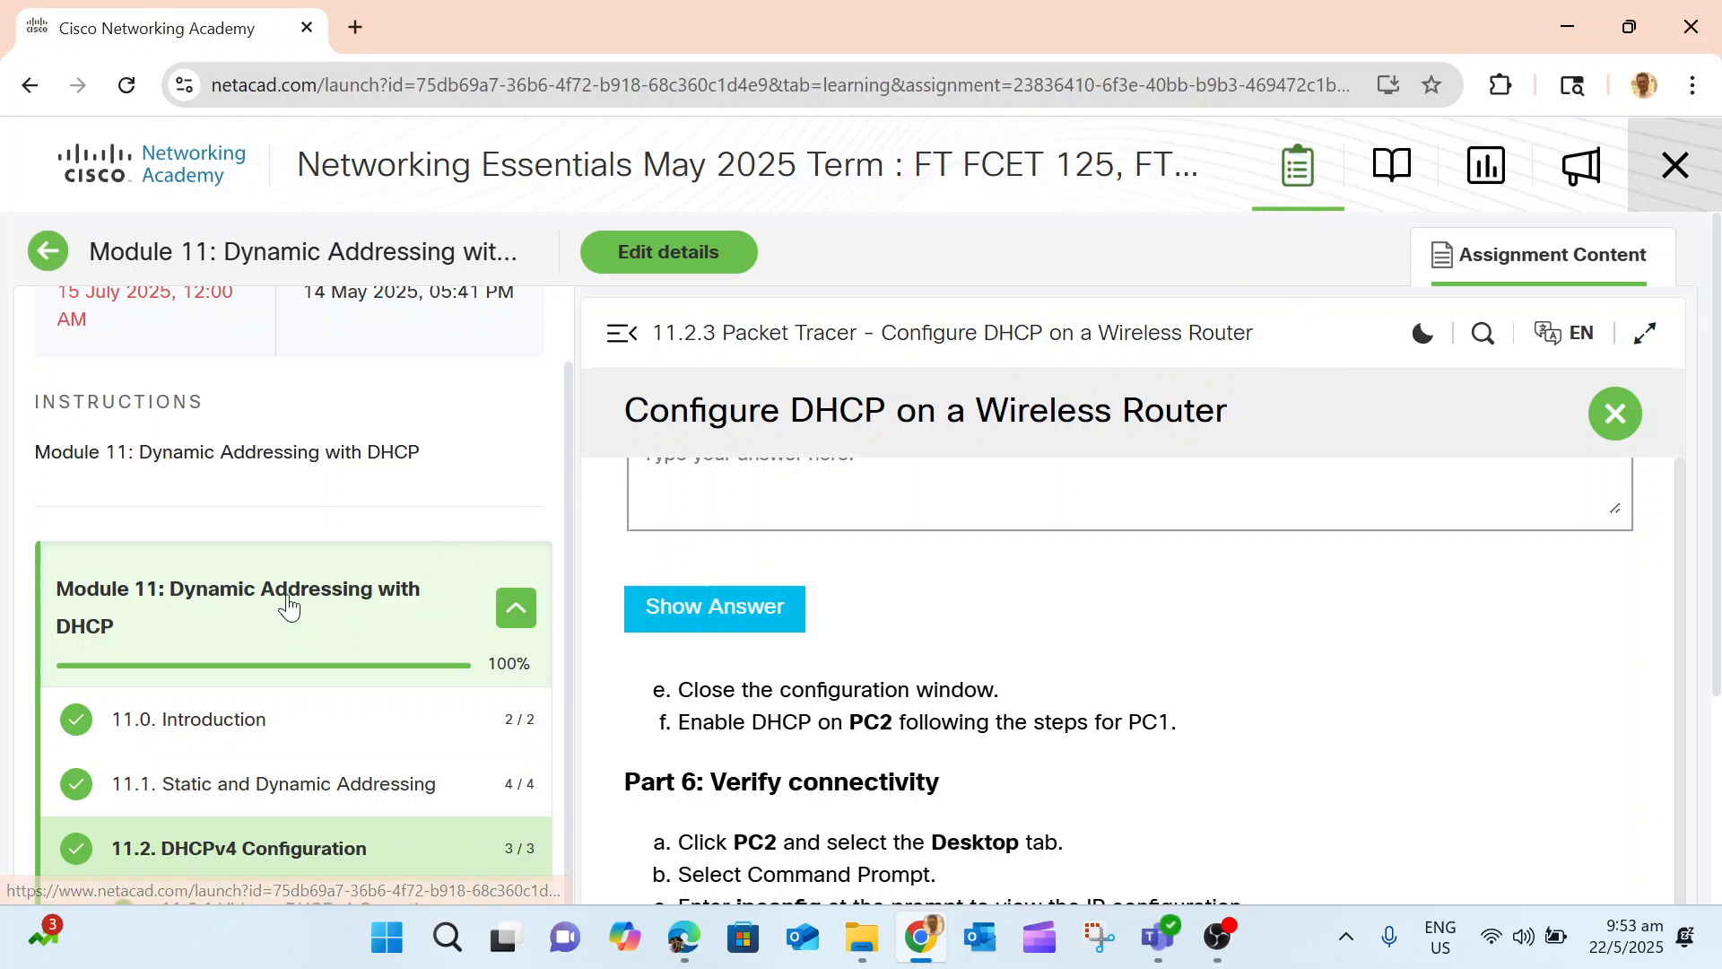
# - Download the Configure DHCP on a Wireless Router activity file from the NetAcad page
pyautogui.click(1615, 414)
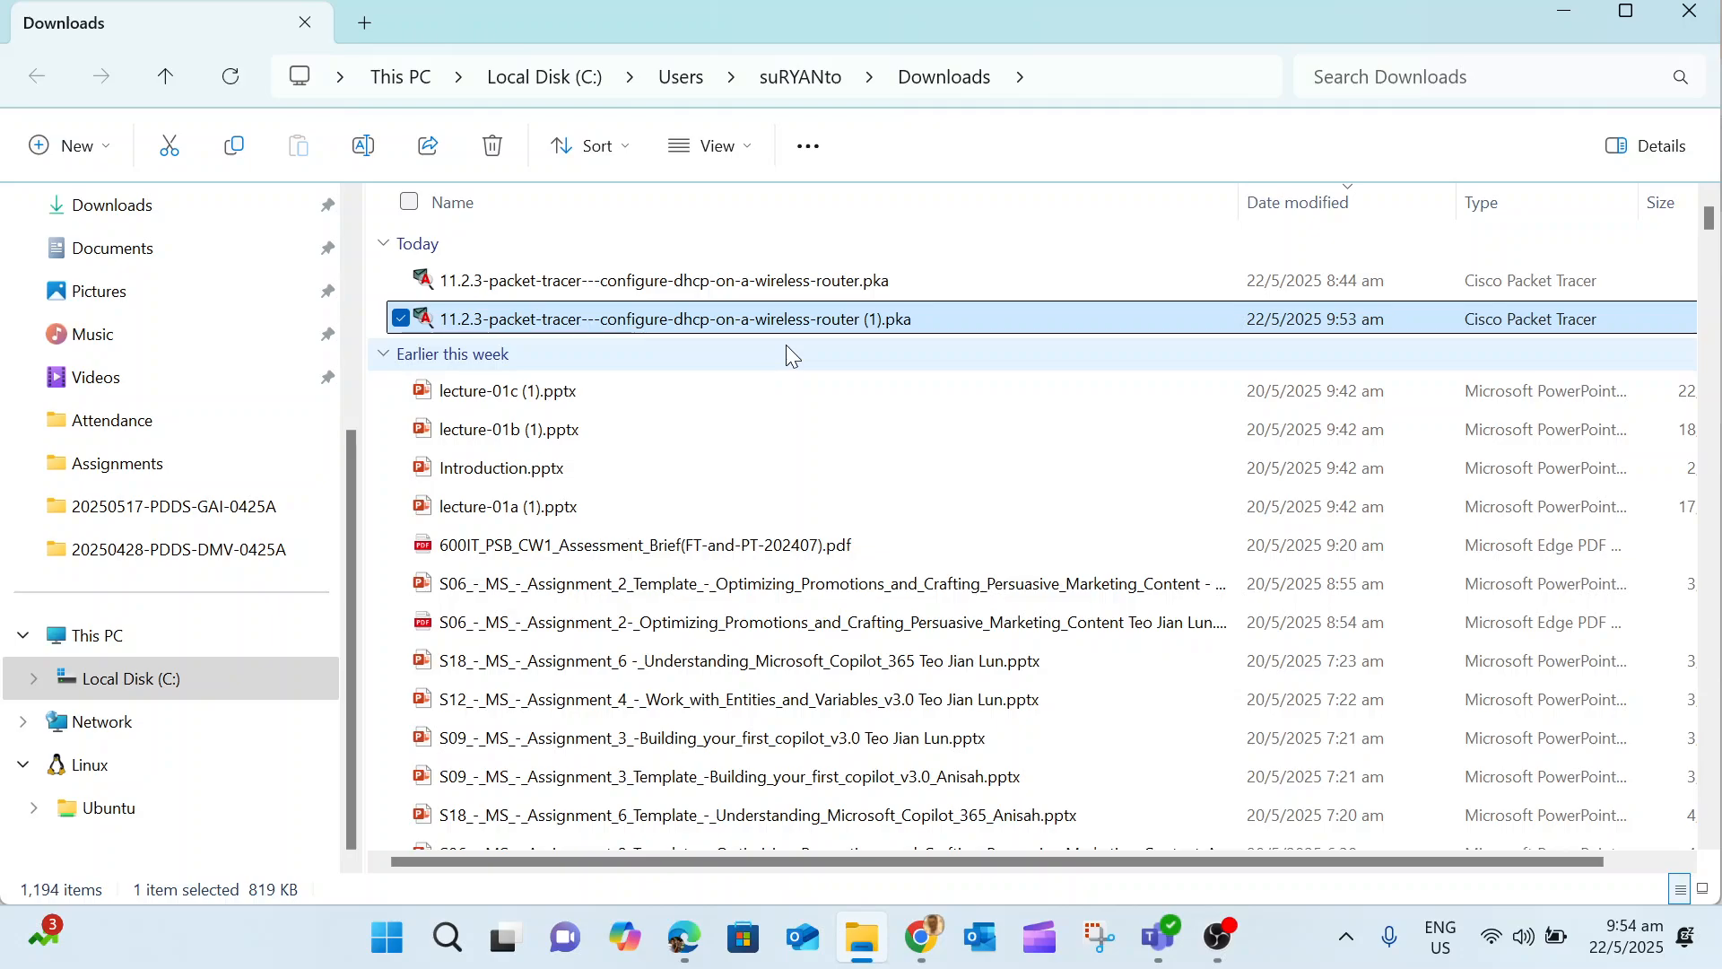
# - Launch the downloaded configure-dhcp-on-a-wireless-router .pka activity in Packet Tracer
pyautogui.doubleClick(673, 319)
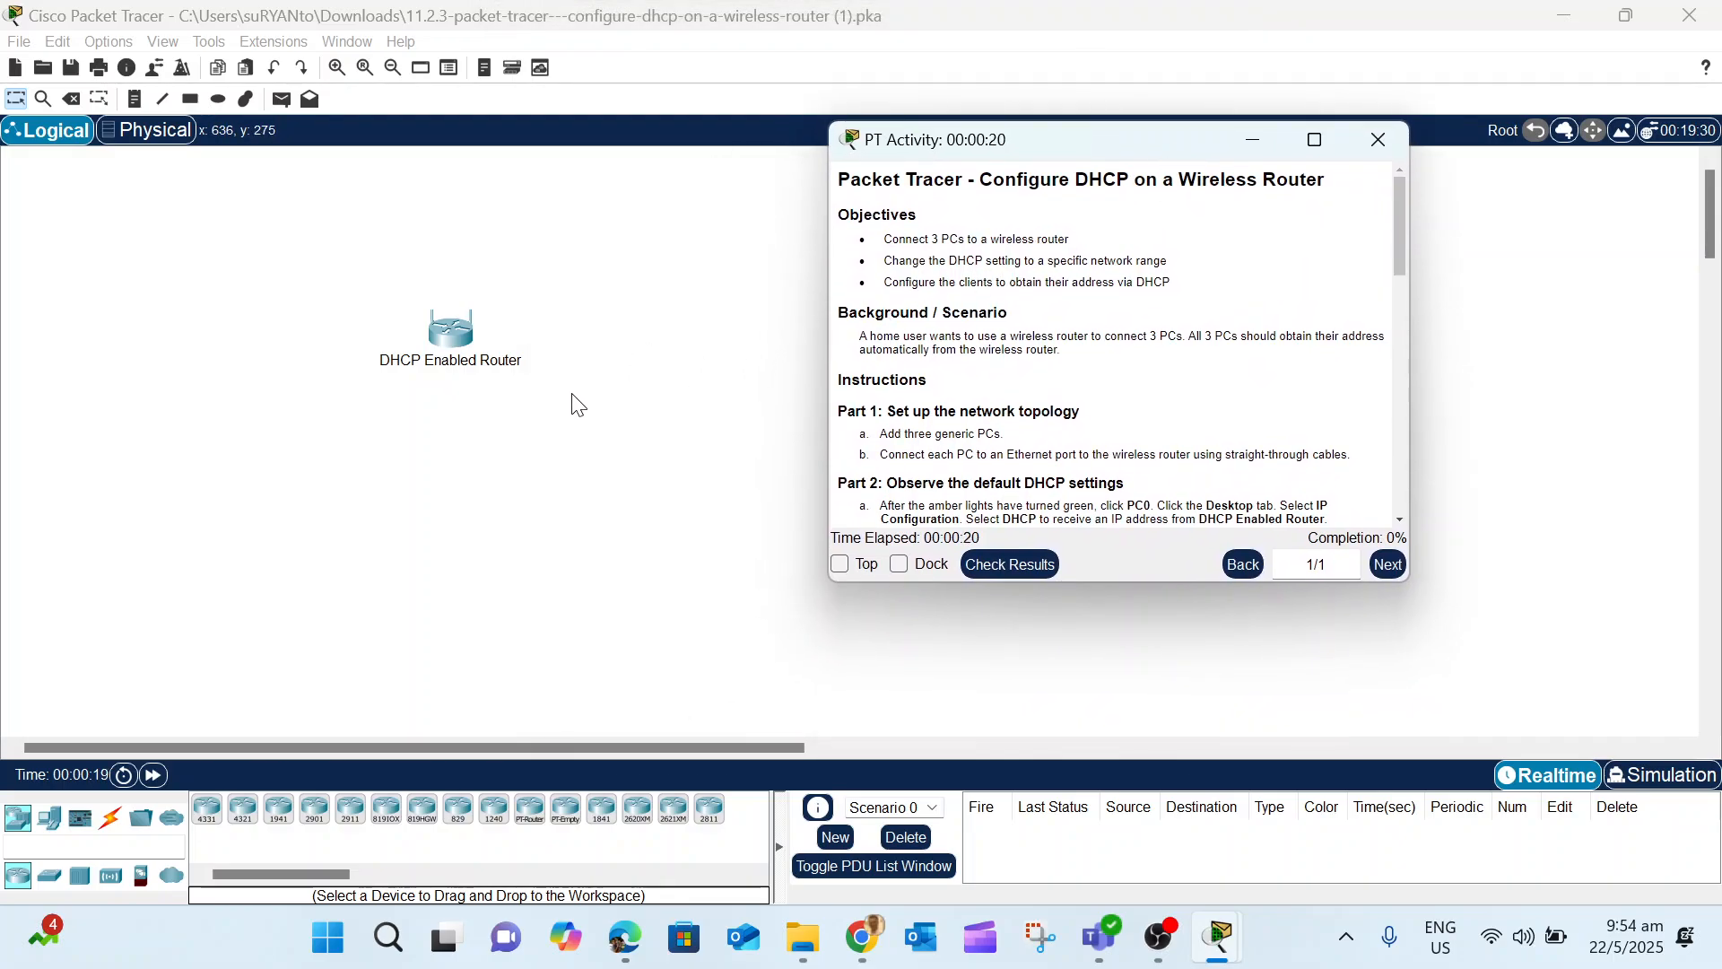
# - Enlarge the PT Activity instructions to show Part 1's step on adding three generic PCs
pyautogui.rightClick(1319, 393)
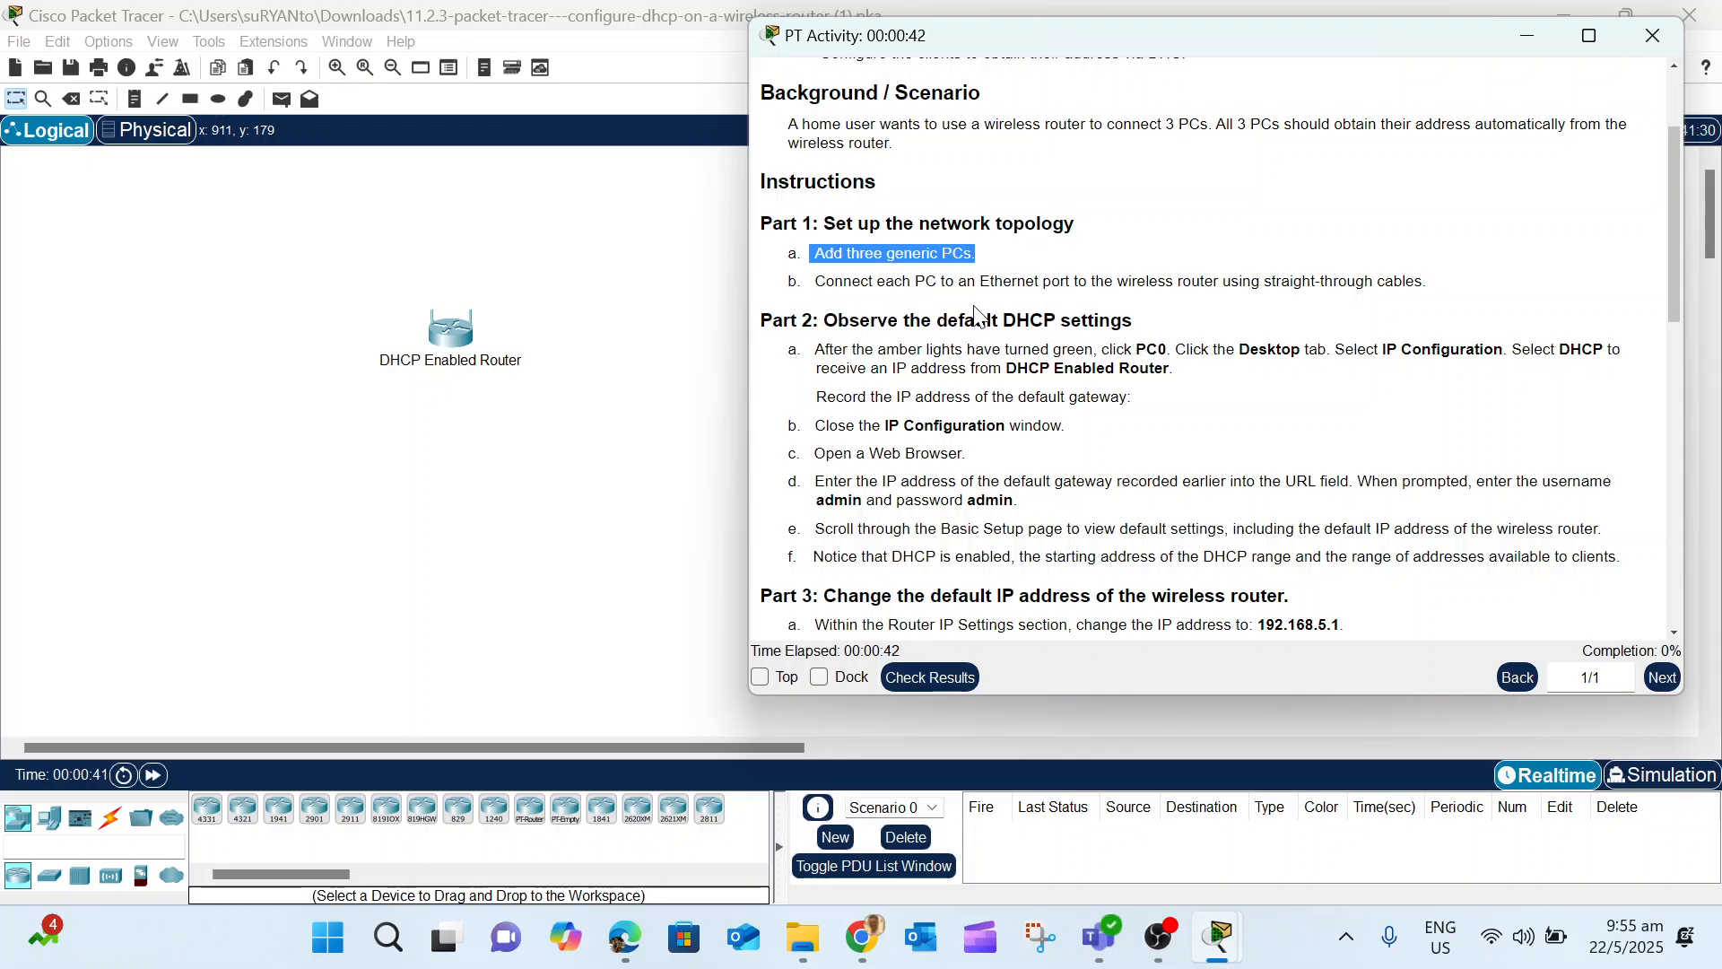
# - Cable the three PCs to the DHCP Enabled Router with copper straight-through
pyautogui.click(1652, 36)
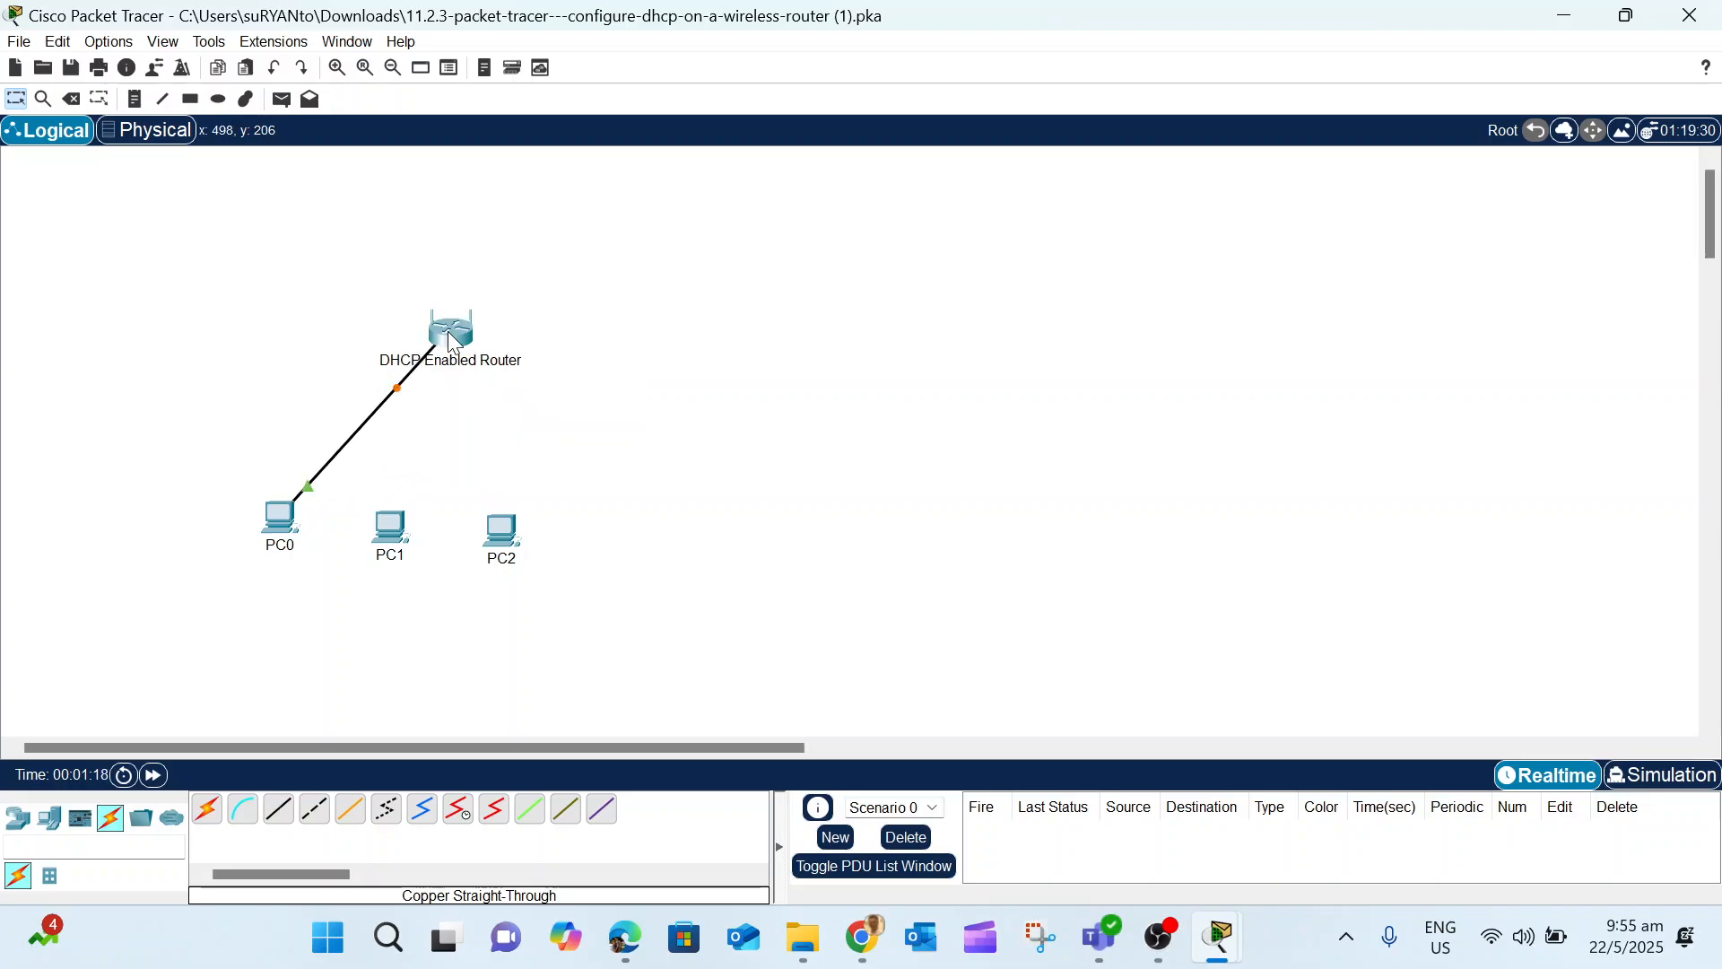
pyautogui.click(451, 330)
pyautogui.write('192.168.0.1')
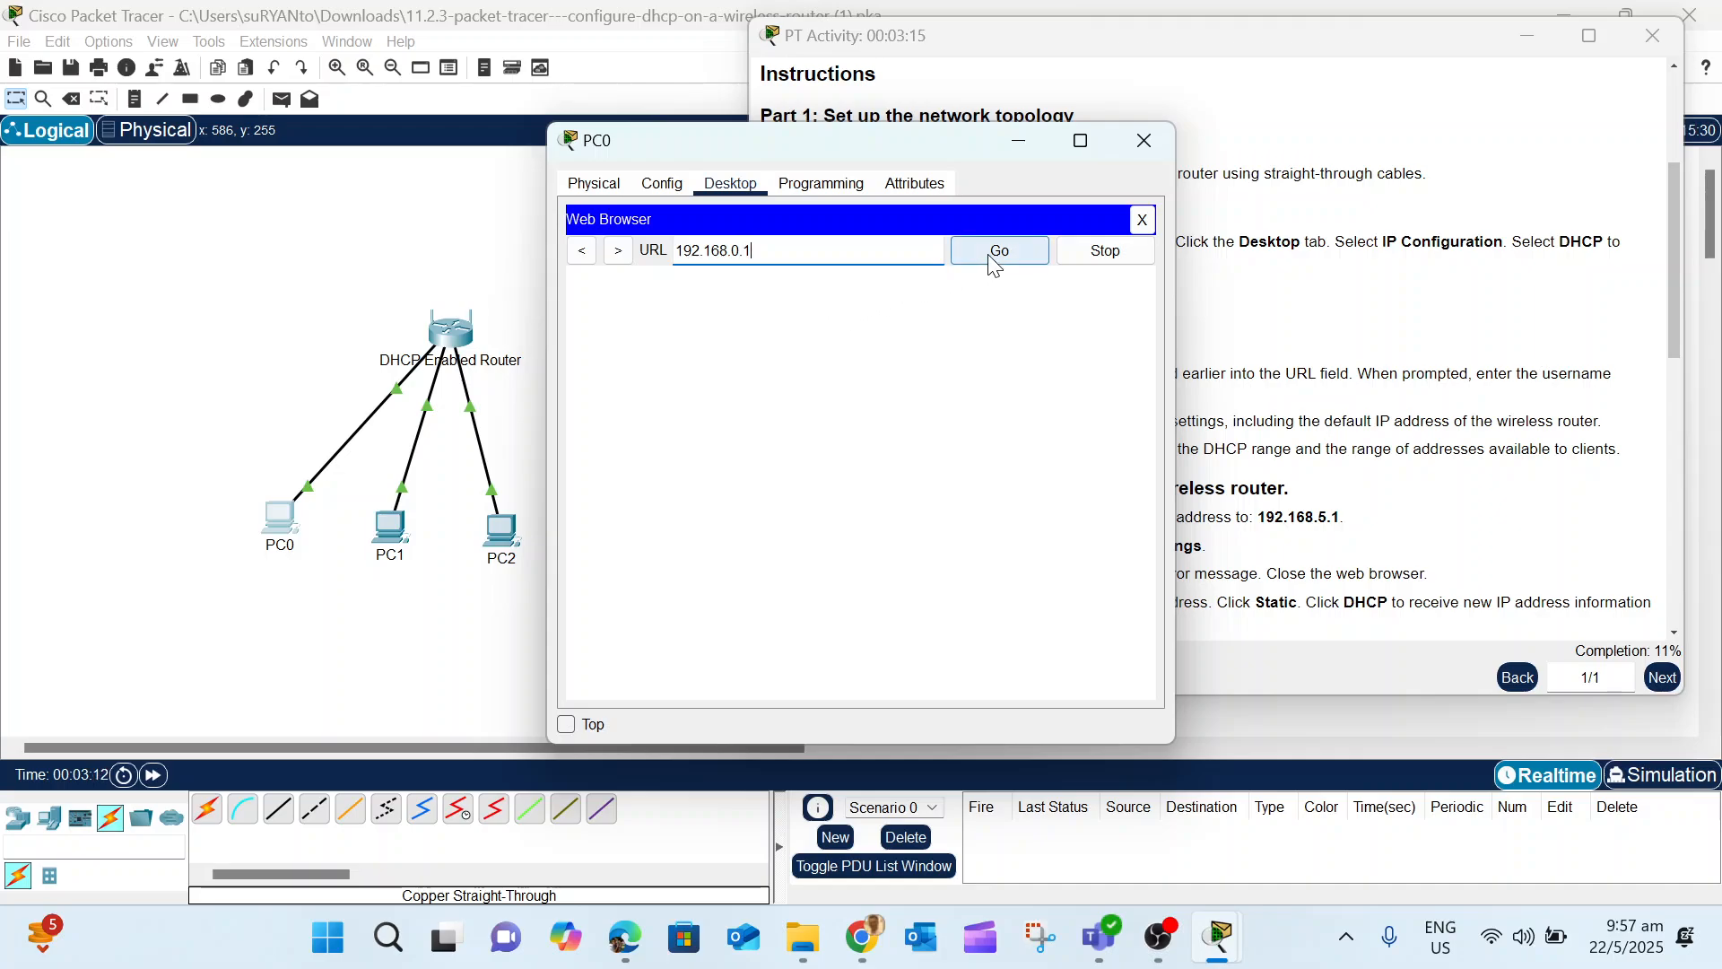
pyautogui.click(997, 251)
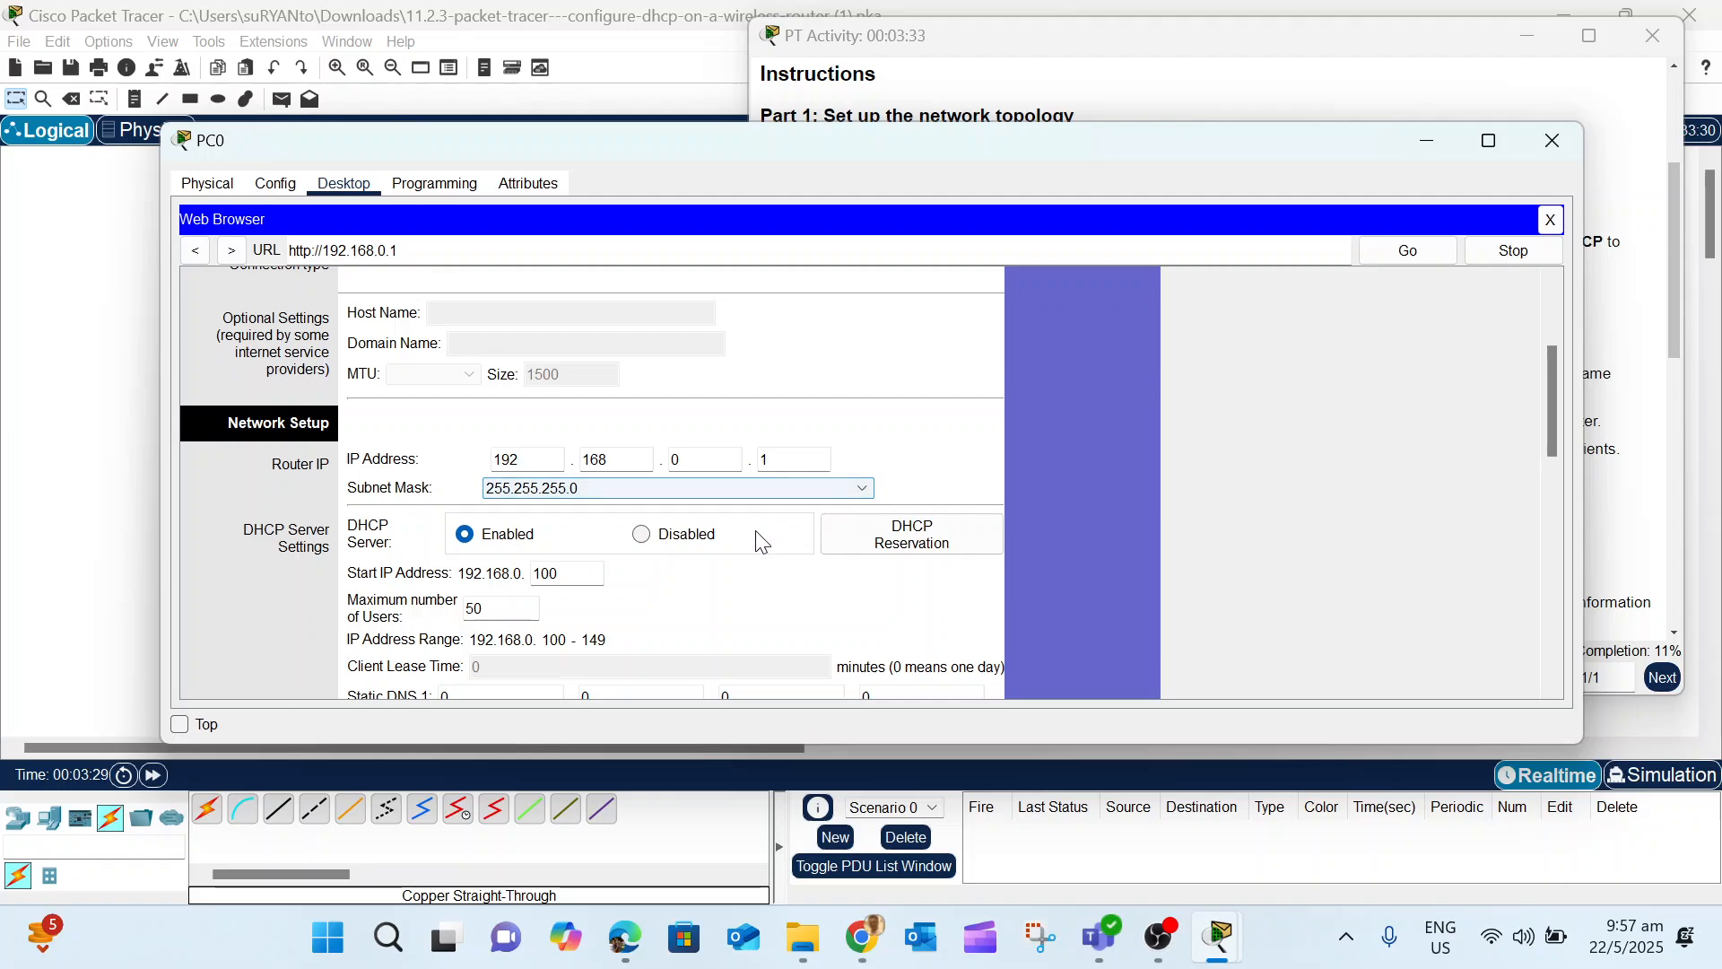
# - Save the router's Basic Setup settings, landing on 192.168.0.1/apply.cgi
pyautogui.scroll(-3)
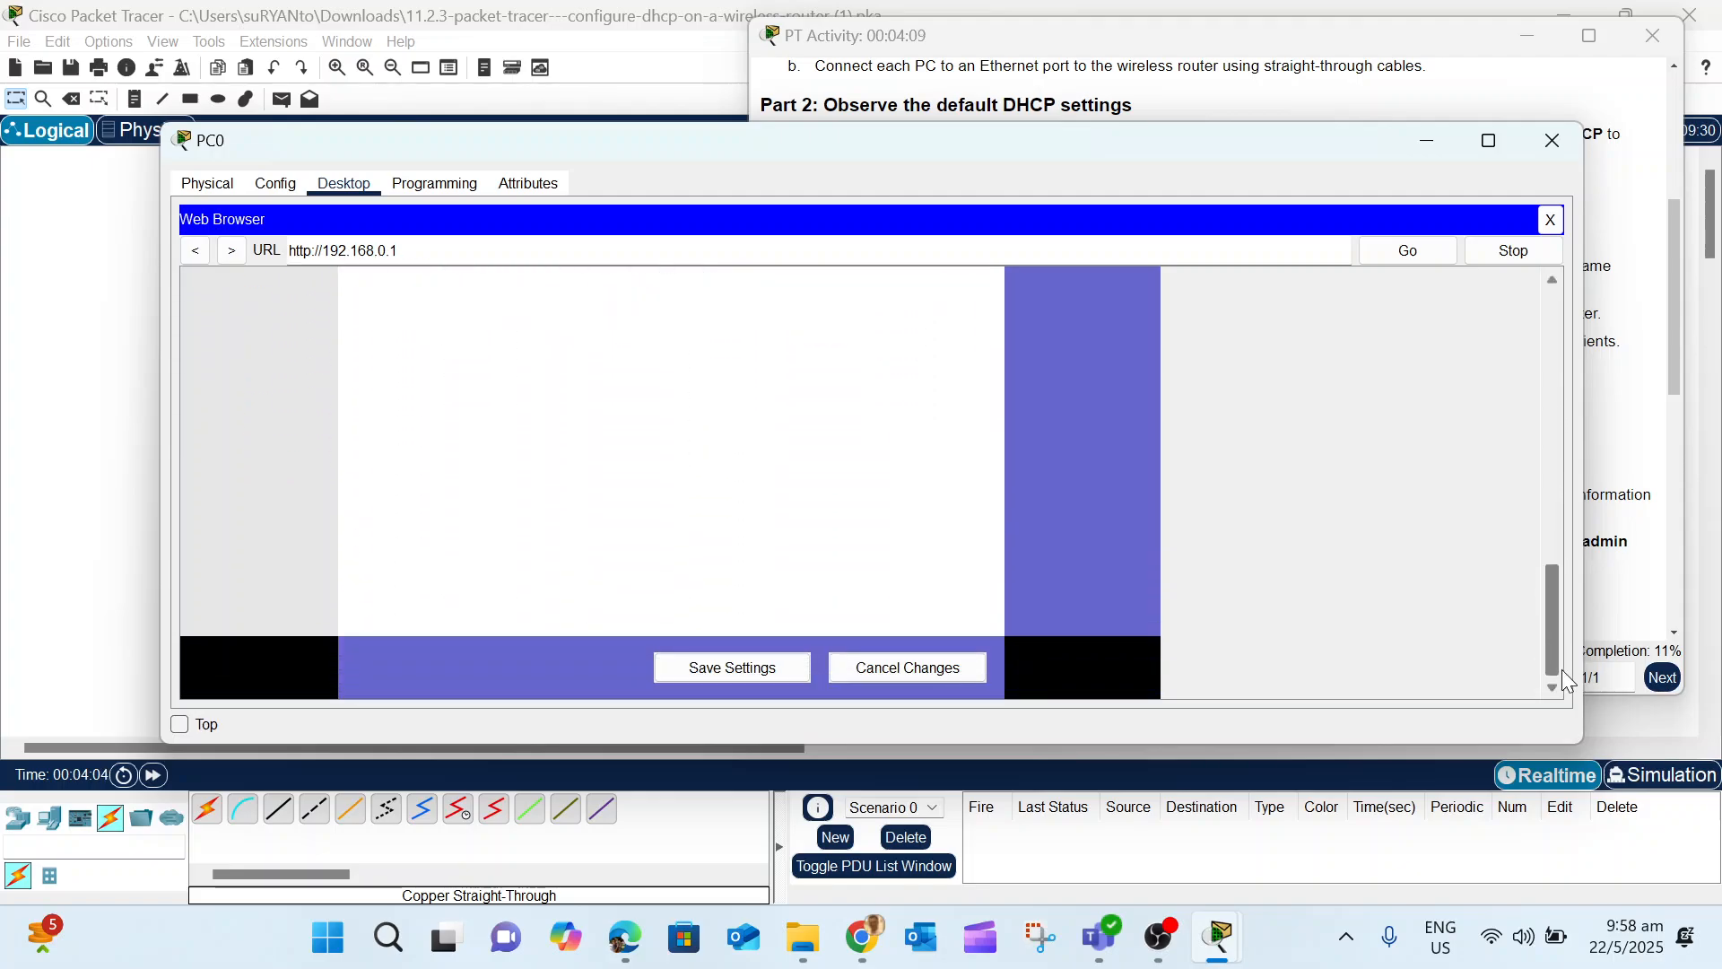
pyautogui.click(730, 668)
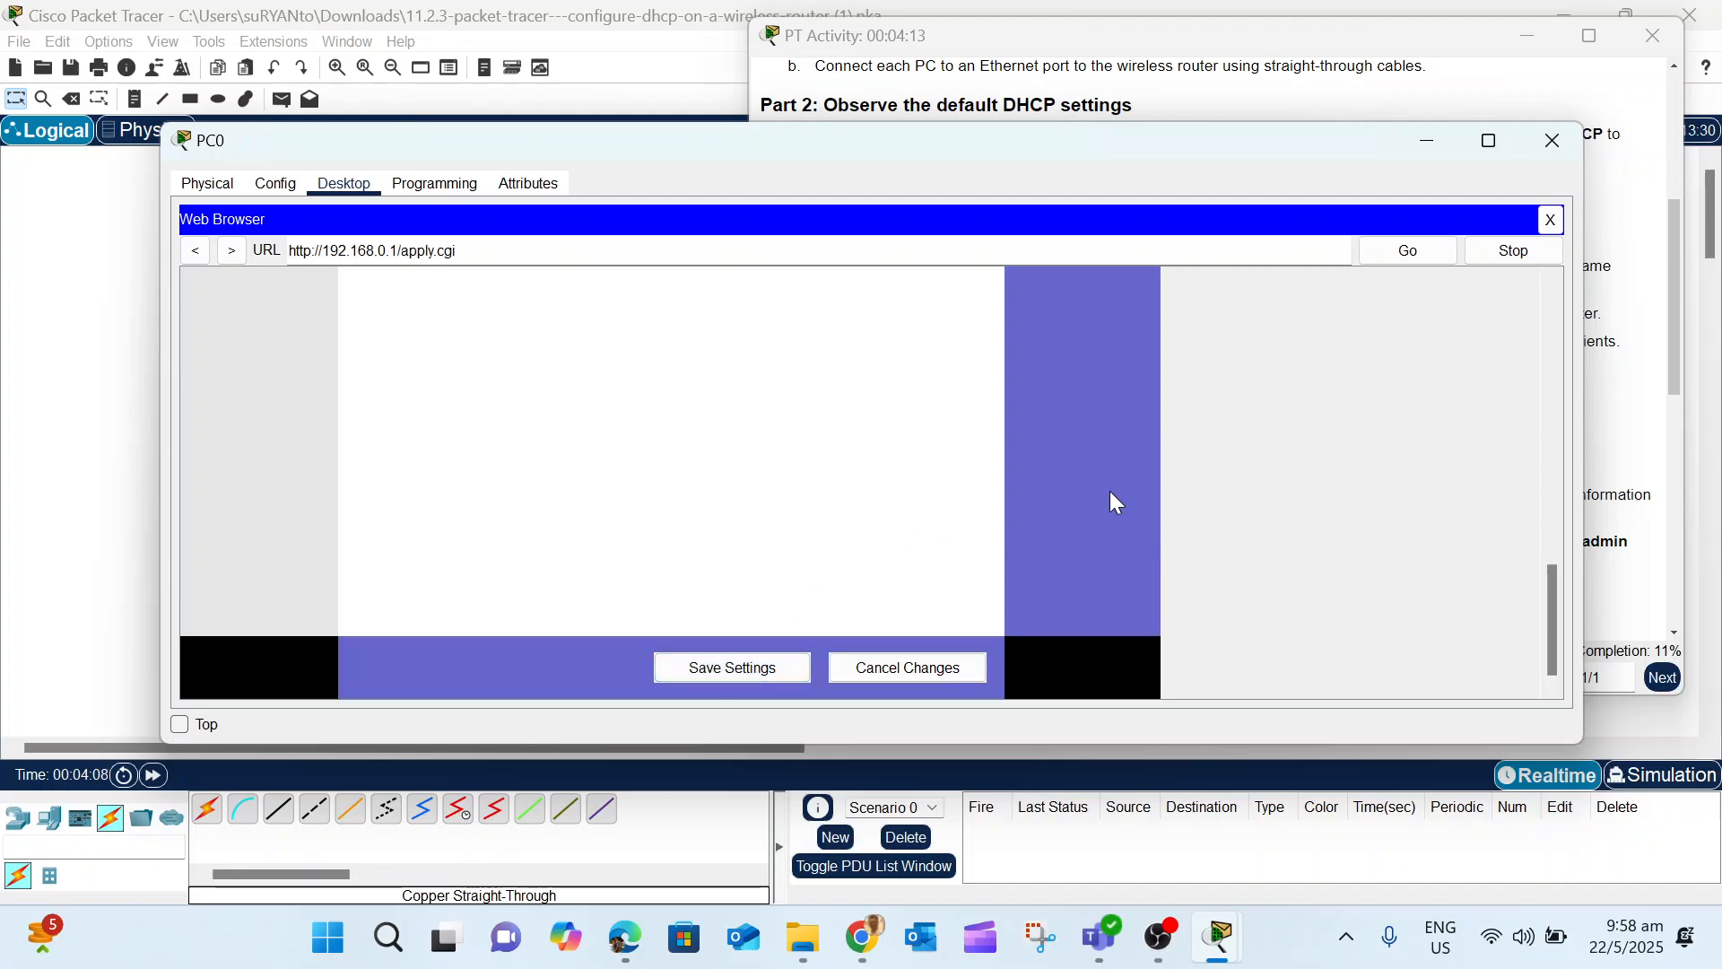